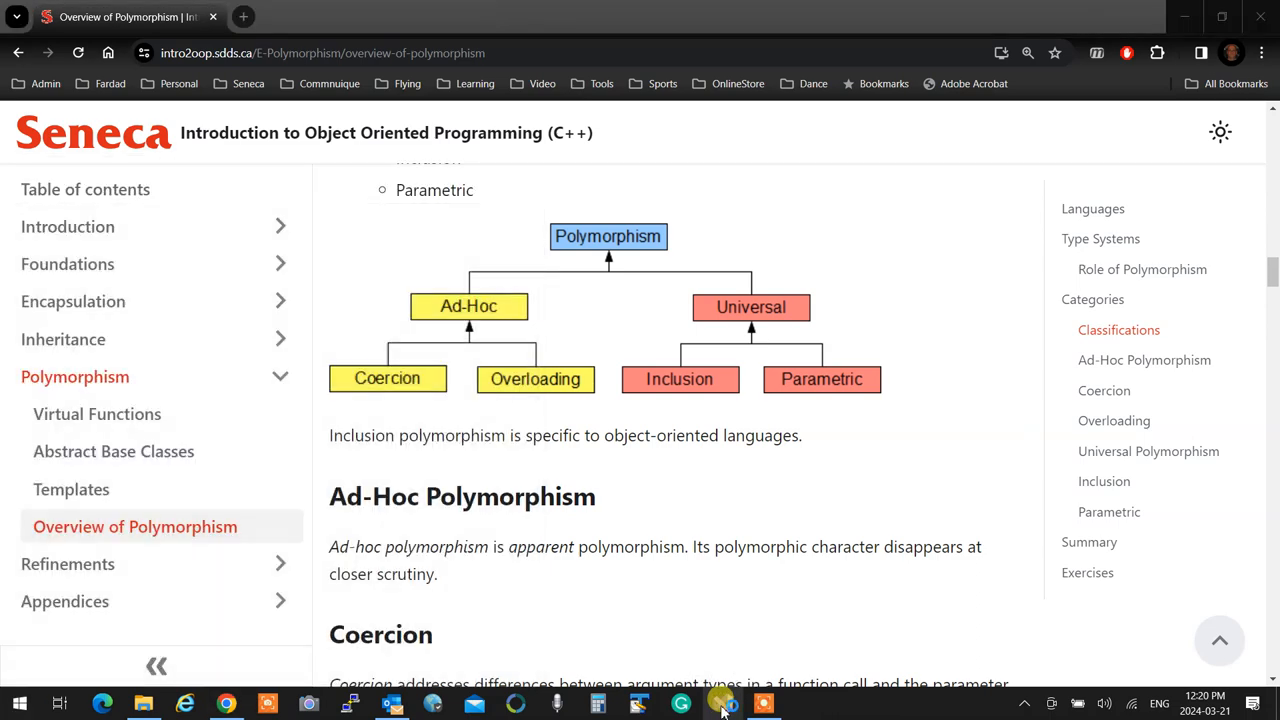
- Launch Visual Studio 2022 and open the recent 15-Mar21.sln solution
{"action": "left_click", "coordinate": [722, 704]}
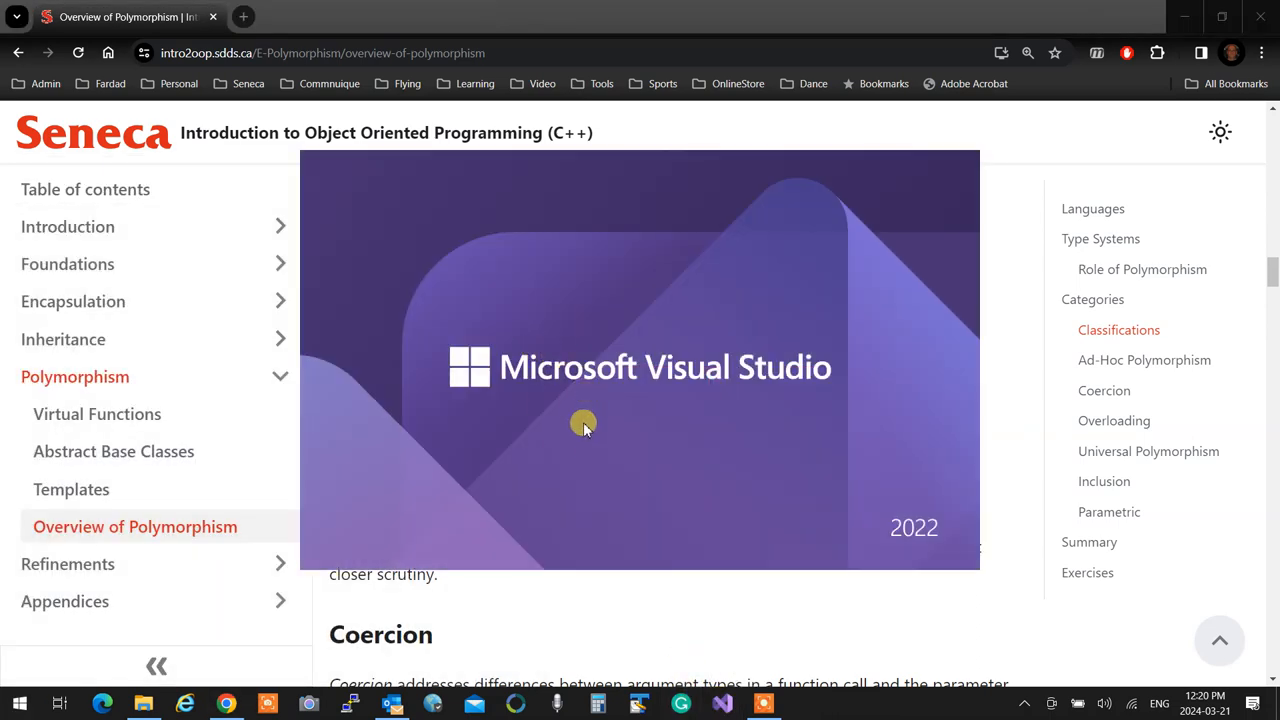
{"action": "left_click", "coordinate": [720, 704]}
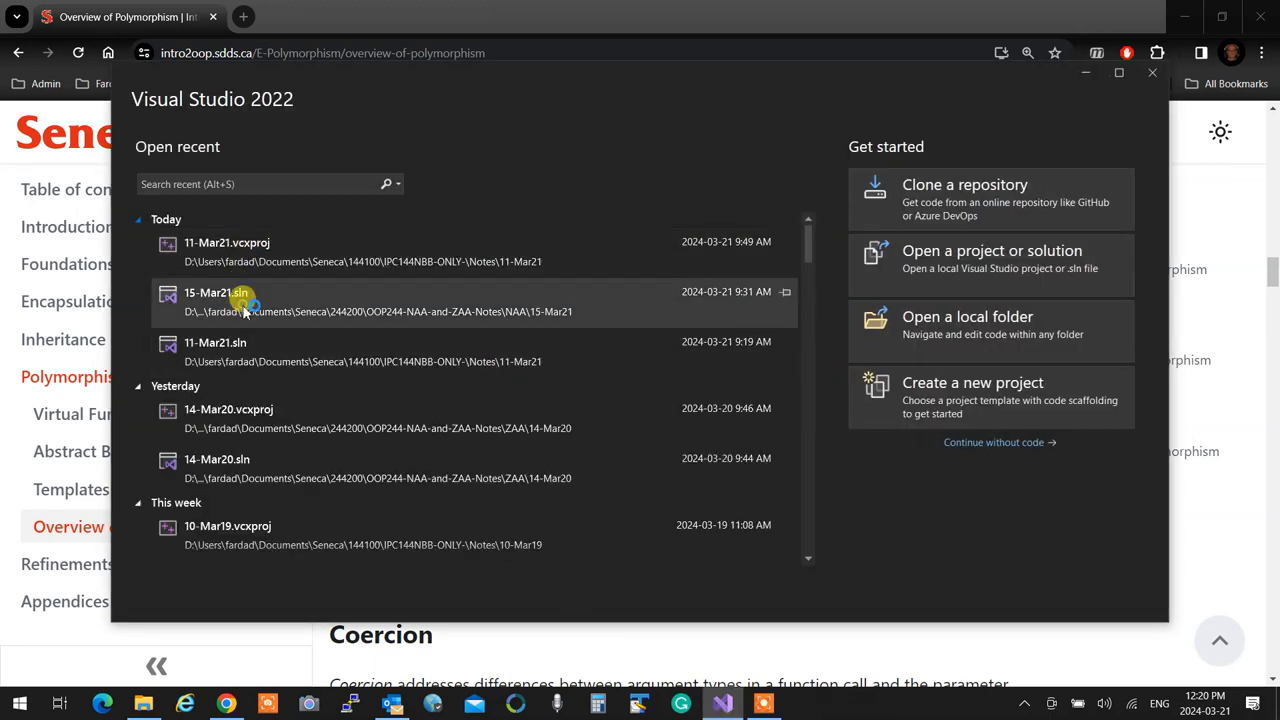
{"action": "double_click", "coordinate": [228, 292]}
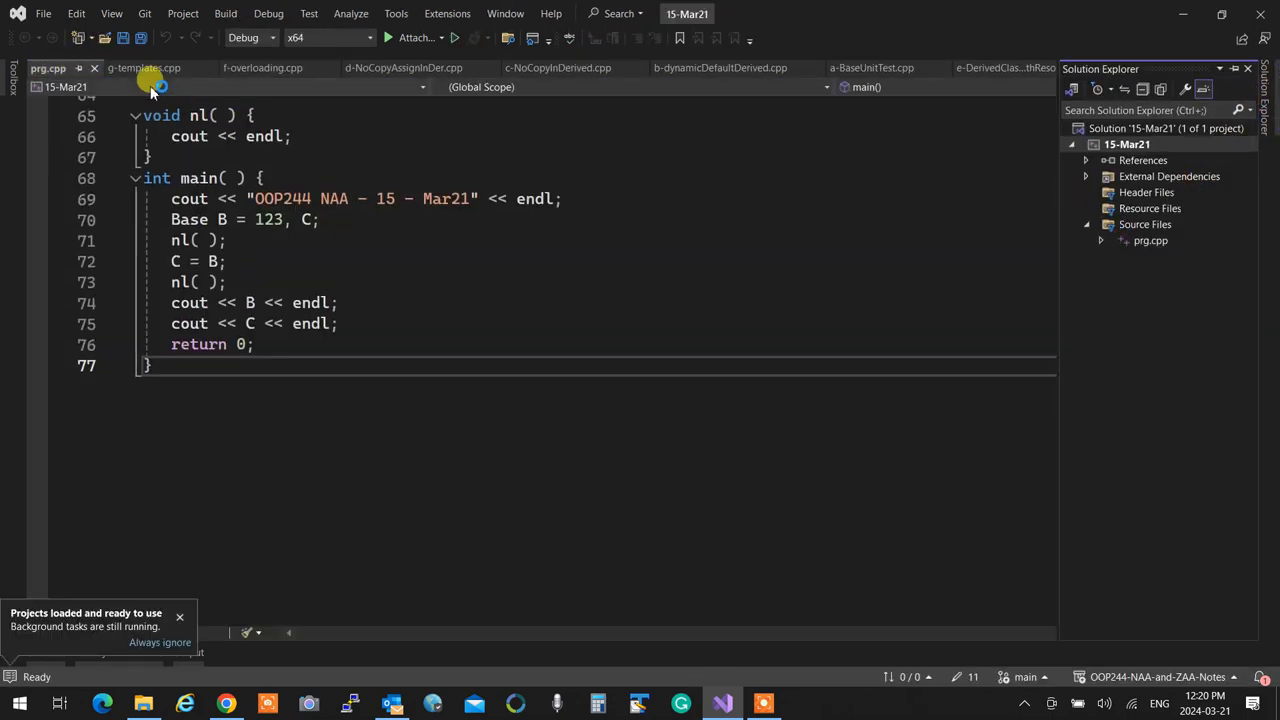
- Show f-overloading.cpp scrolled to its displaySum function and main()
{"action": "left_click", "coordinate": [262, 68]}
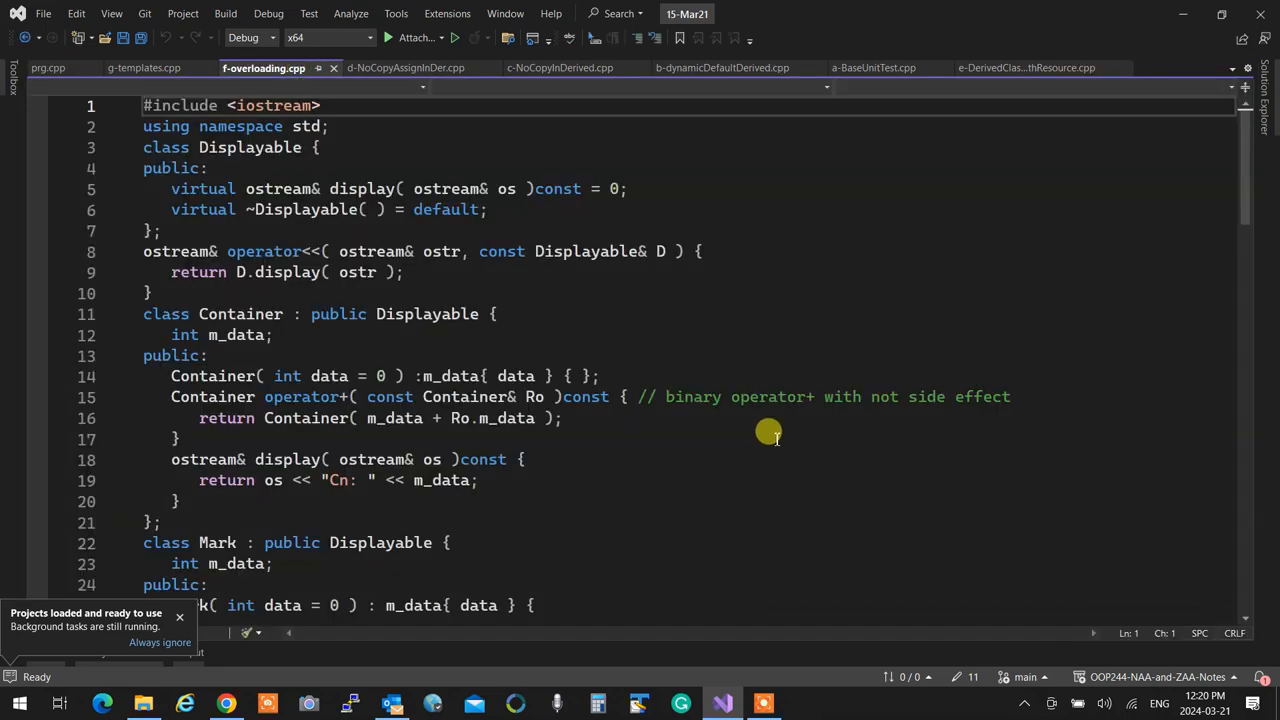
{"action": "scroll", "scroll_direction": "down", "scroll_amount": 3}
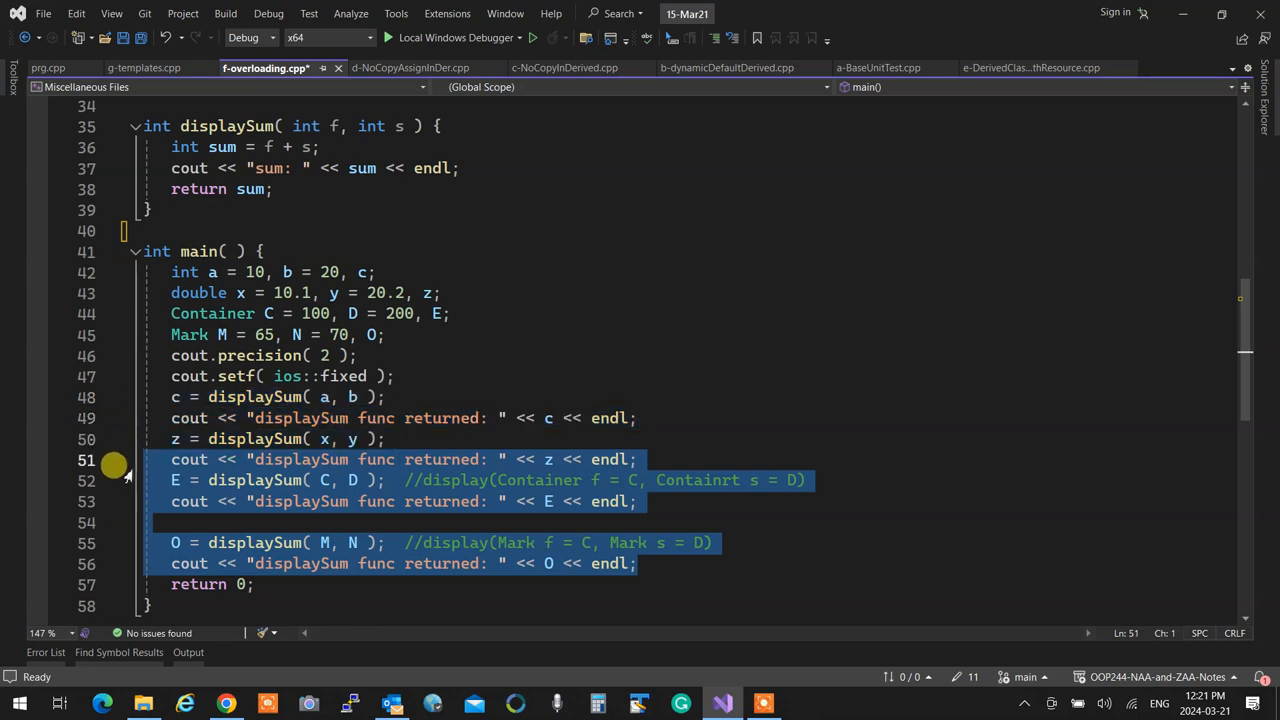
- Delete the selected lines in main that print z and call displaySum on Container and Mark
{"action": "key", "text": "Delete"}
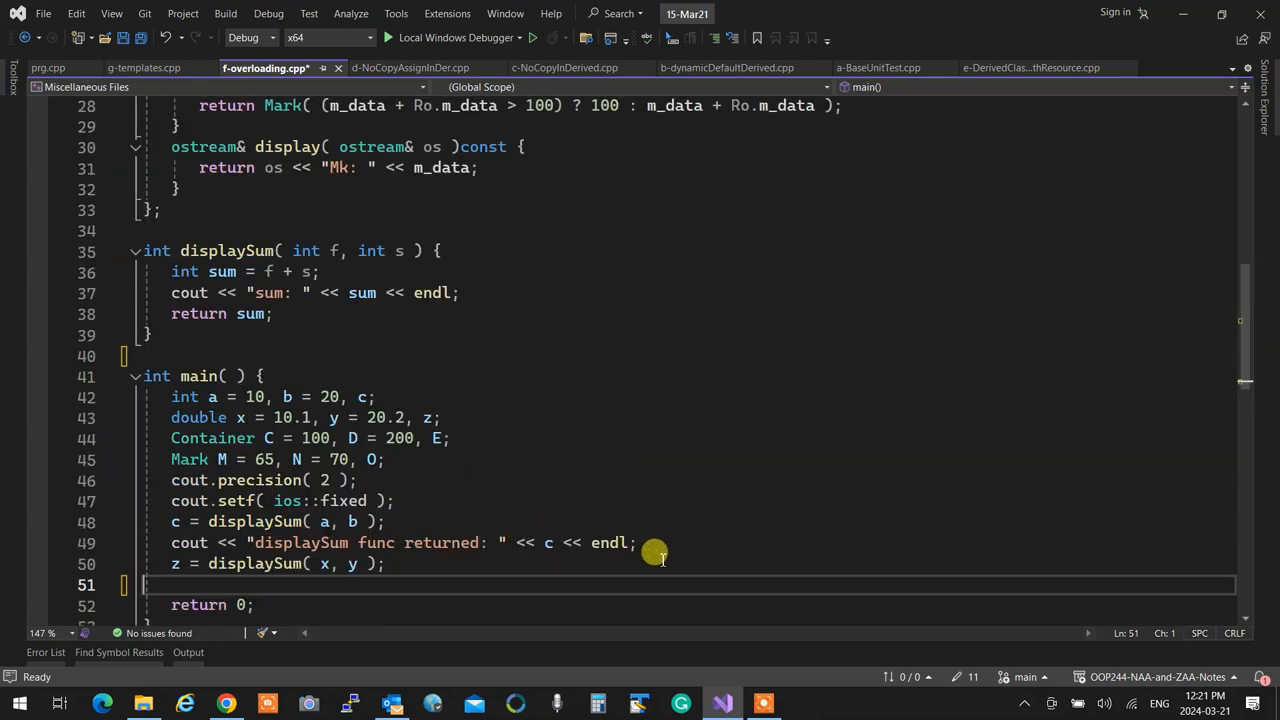
{"action": "mouse_move", "coordinate": [642, 604]}
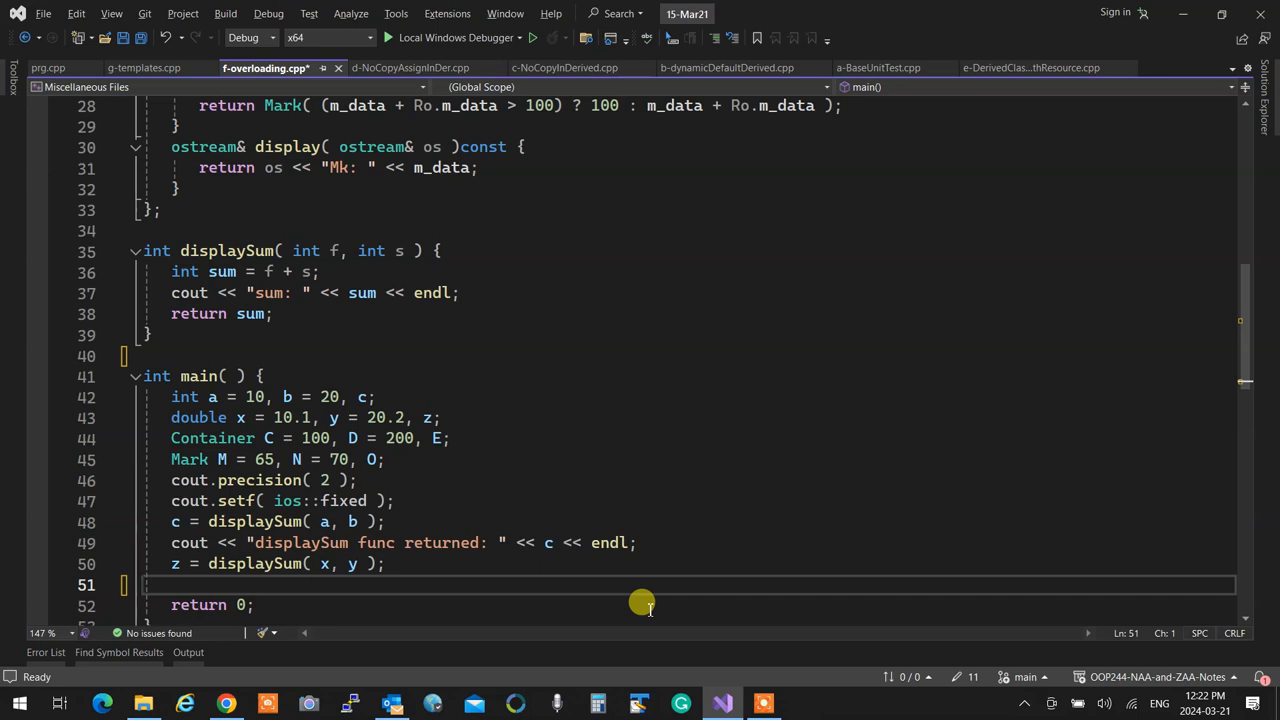
- Place the cursor below the int displaySum to write double, Container and Mark overloads
{"action": "left_click", "coordinate": [224, 704]}
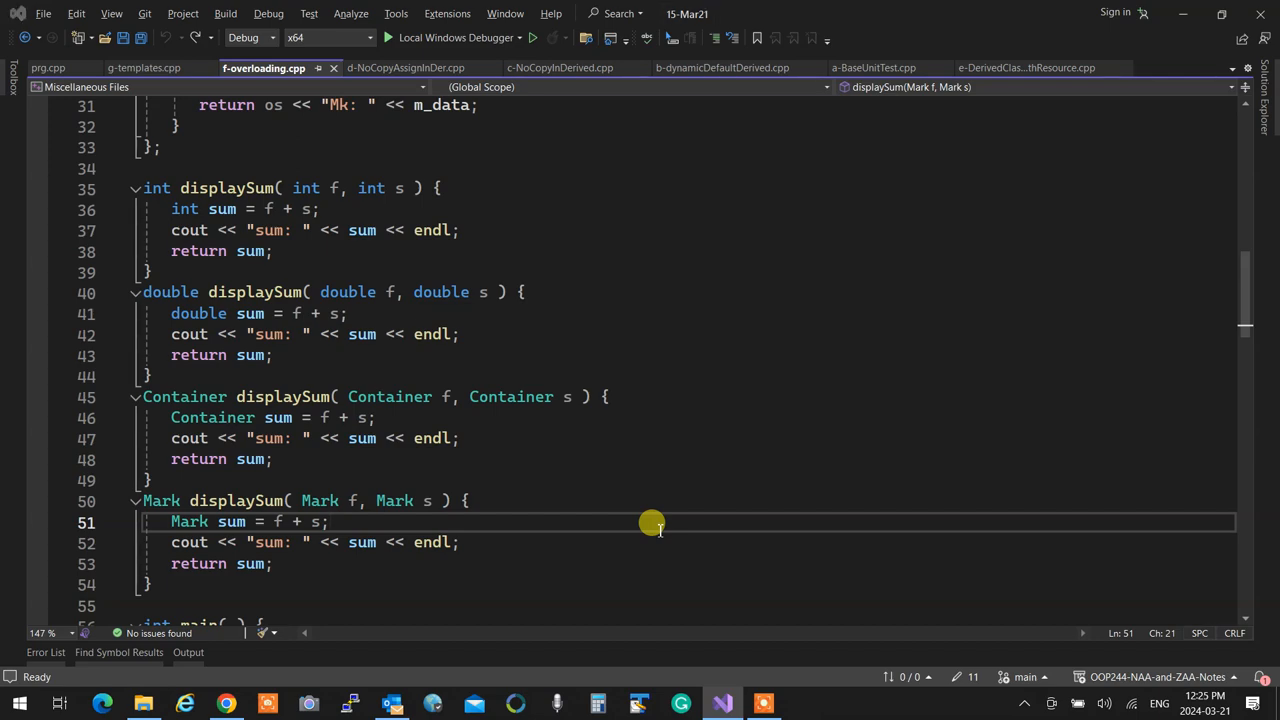
- Show g-templates.cpp scrolled to its template displaySum and main()
{"action": "left_click", "coordinate": [224, 704]}
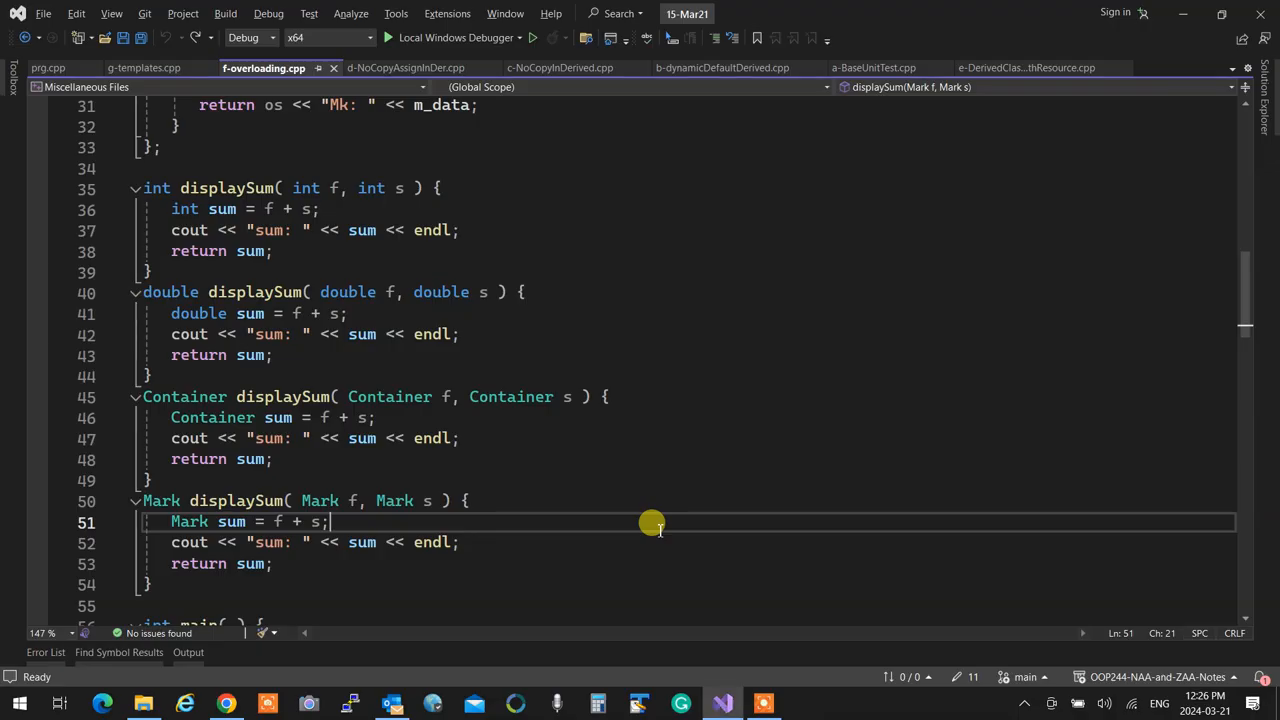
{"action": "left_click", "coordinate": [144, 68]}
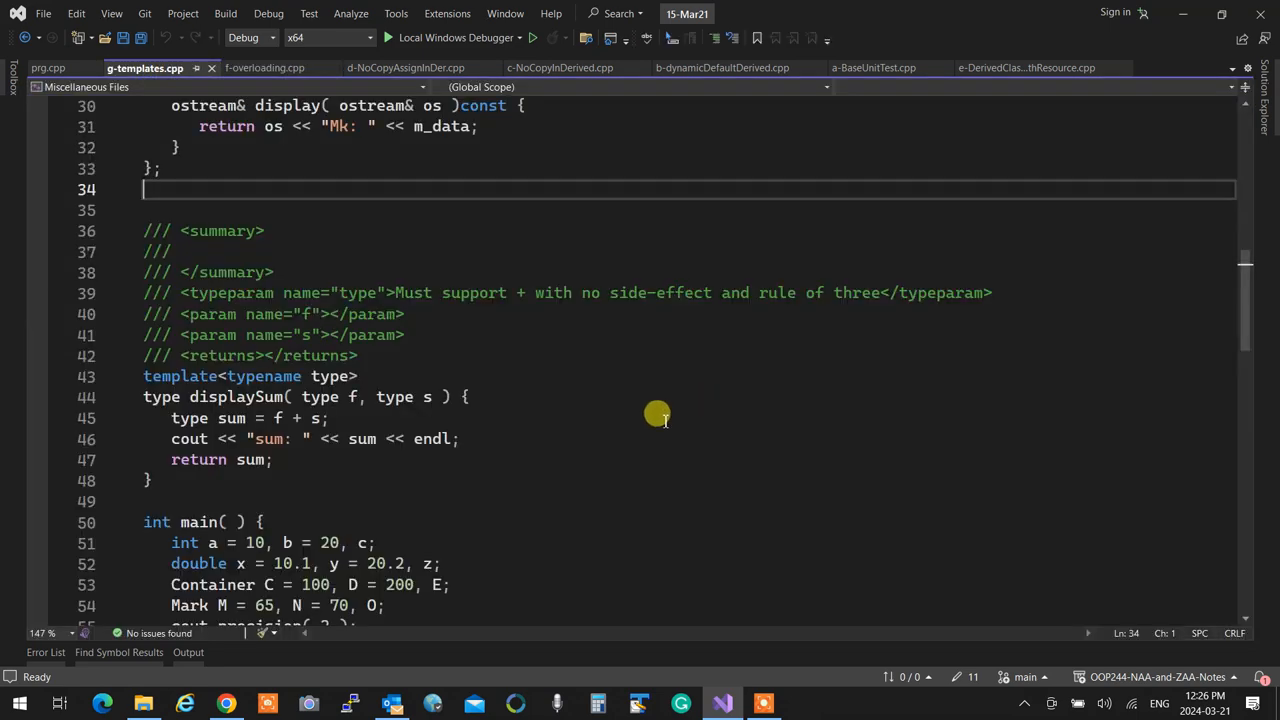
{"action": "scroll", "scroll_direction": "down", "scroll_amount": 3}
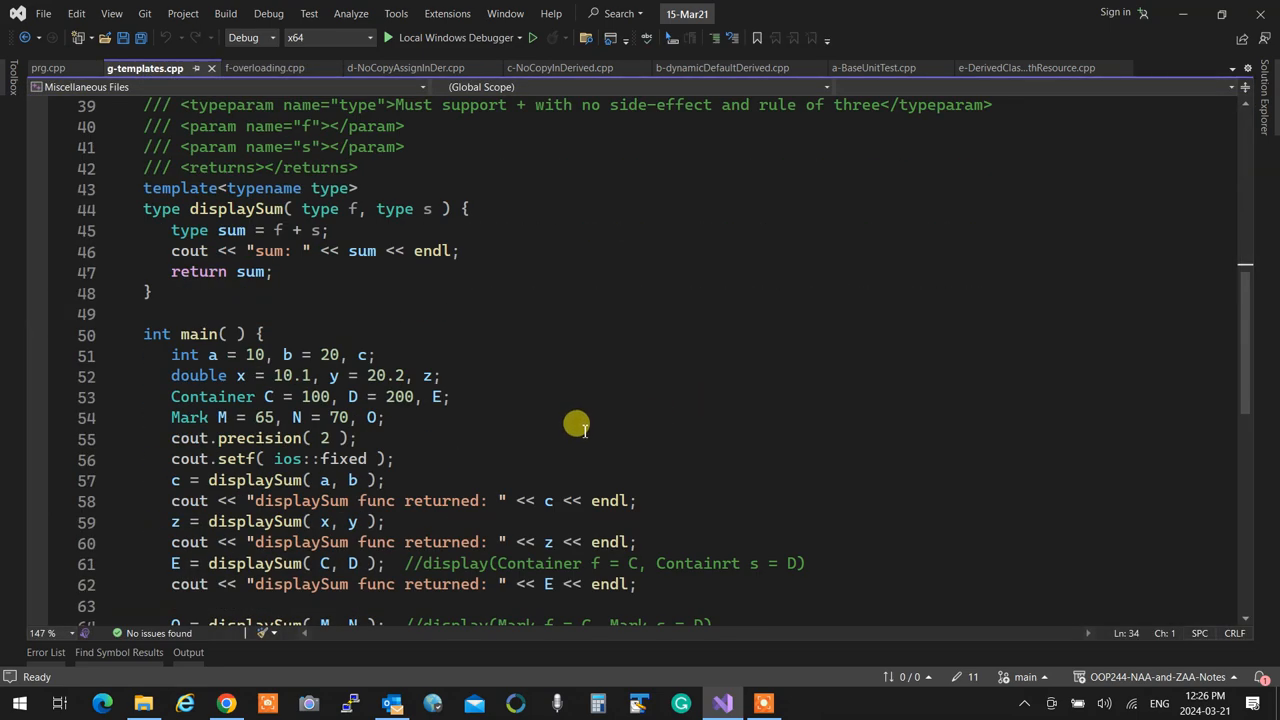